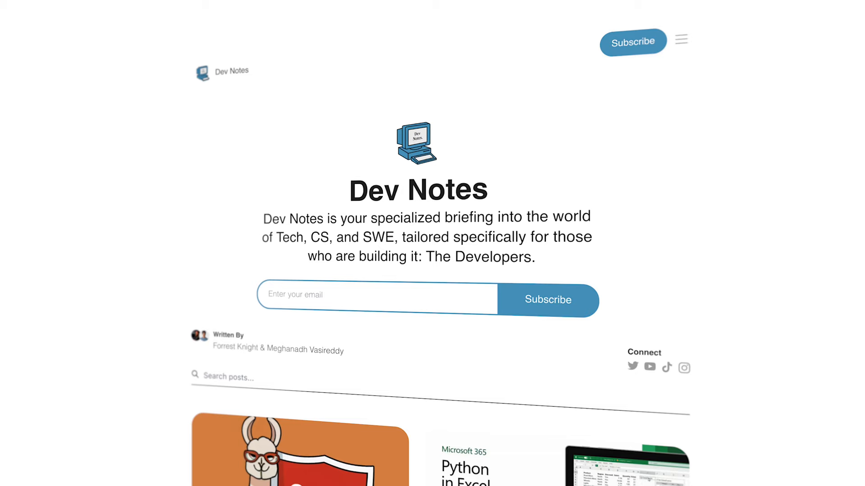
scroll(down, 3)
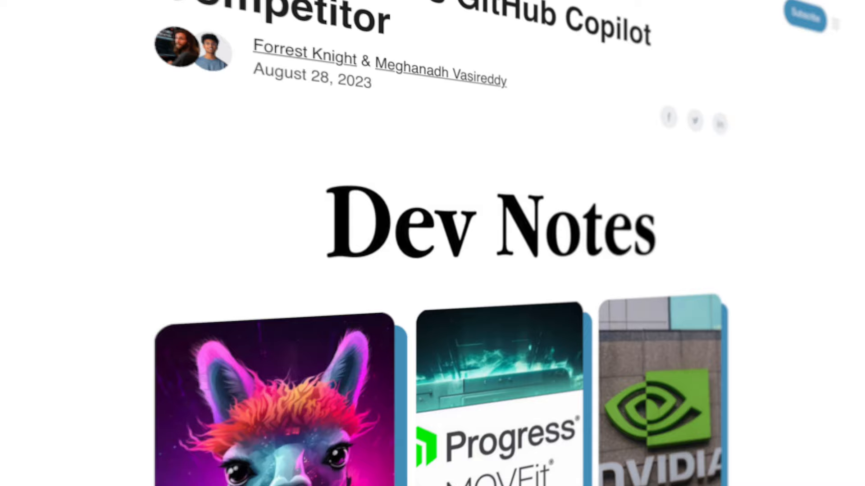
scroll(down, 3)
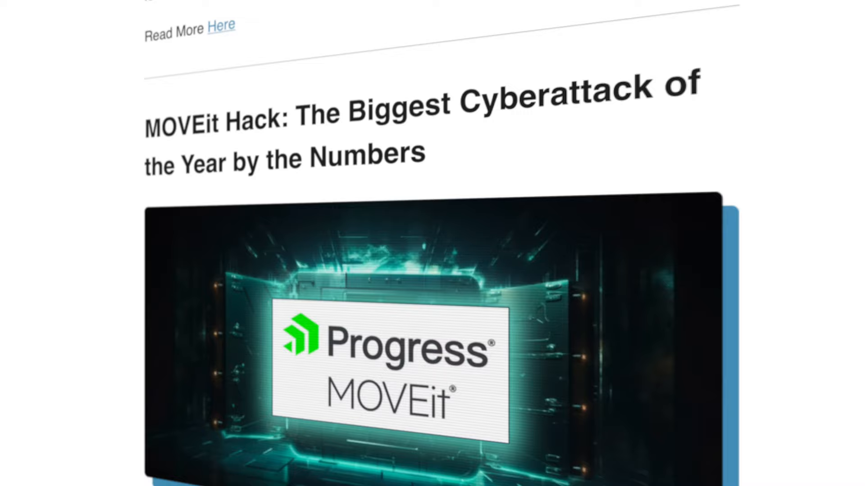